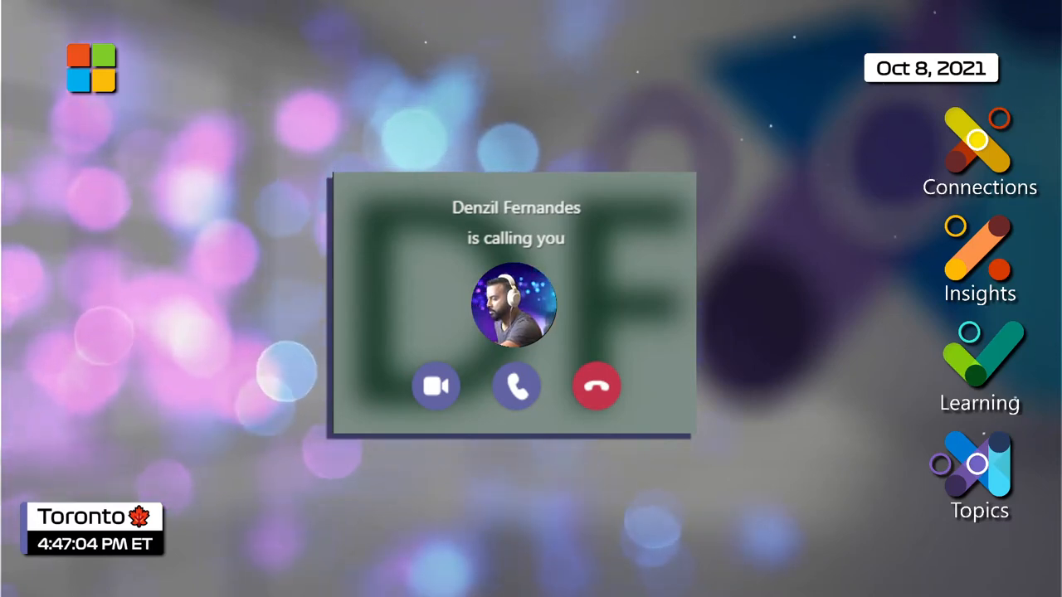
Step: Pop the Insights app out into its own window over the Teams calendar
left_click(516, 387)
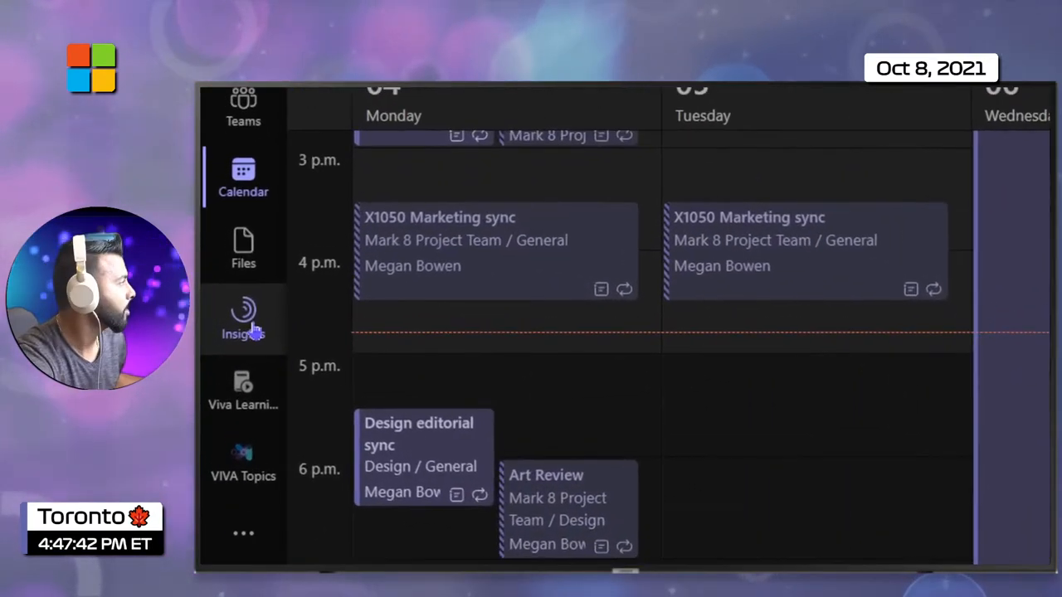
right_click(242, 178)
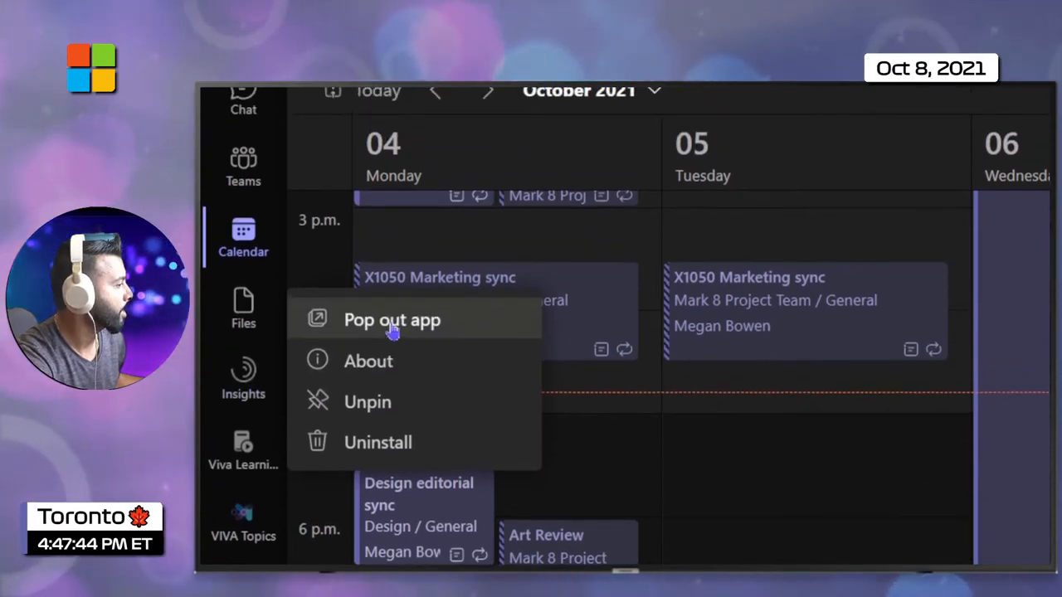
left_click(392, 320)
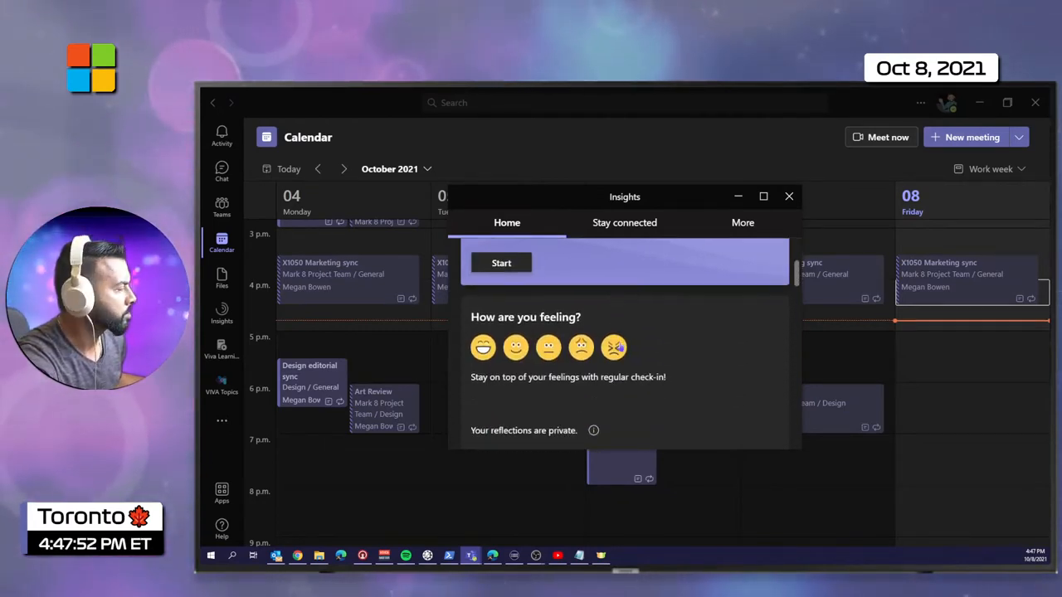
Step: Go from Insights Home to the full Headspace mindfulness exercises list
scroll("down", 3)
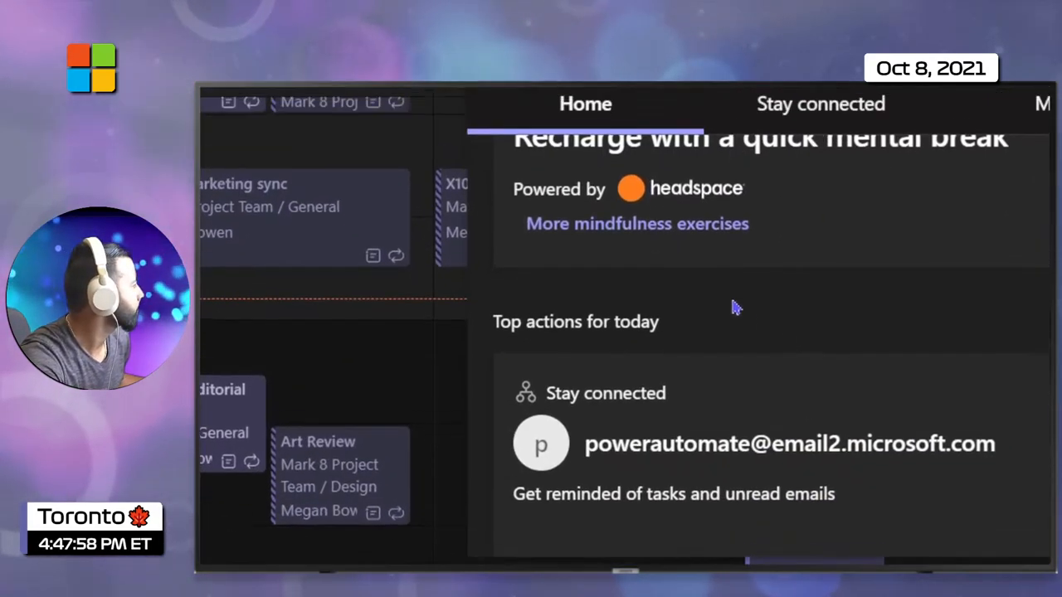
left_click(637, 222)
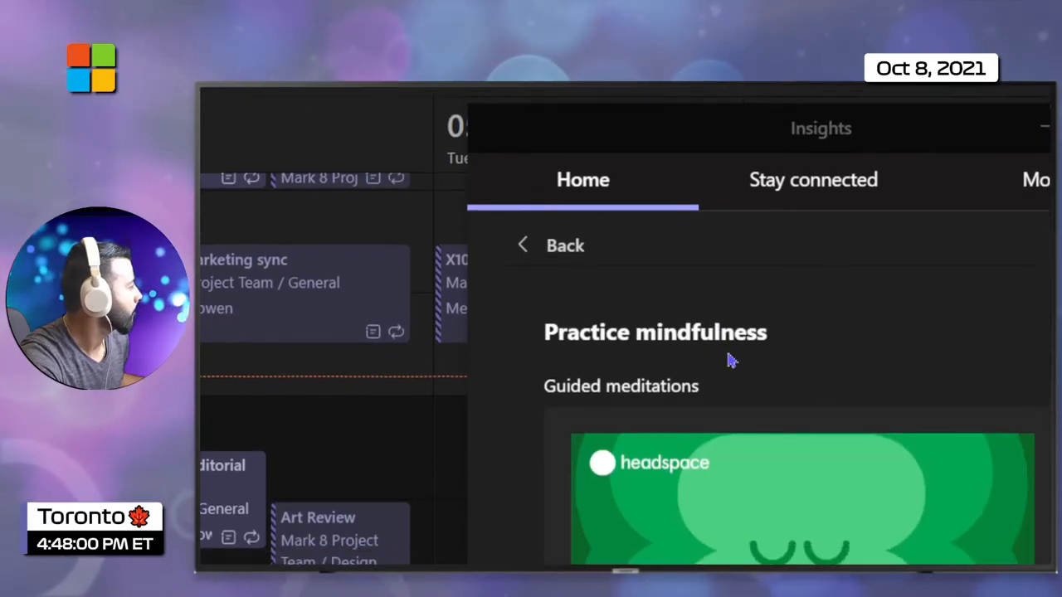
Step: Scroll the Practice mindfulness page down to the Focus music section with Lo-Fi times
scroll("down", 3)
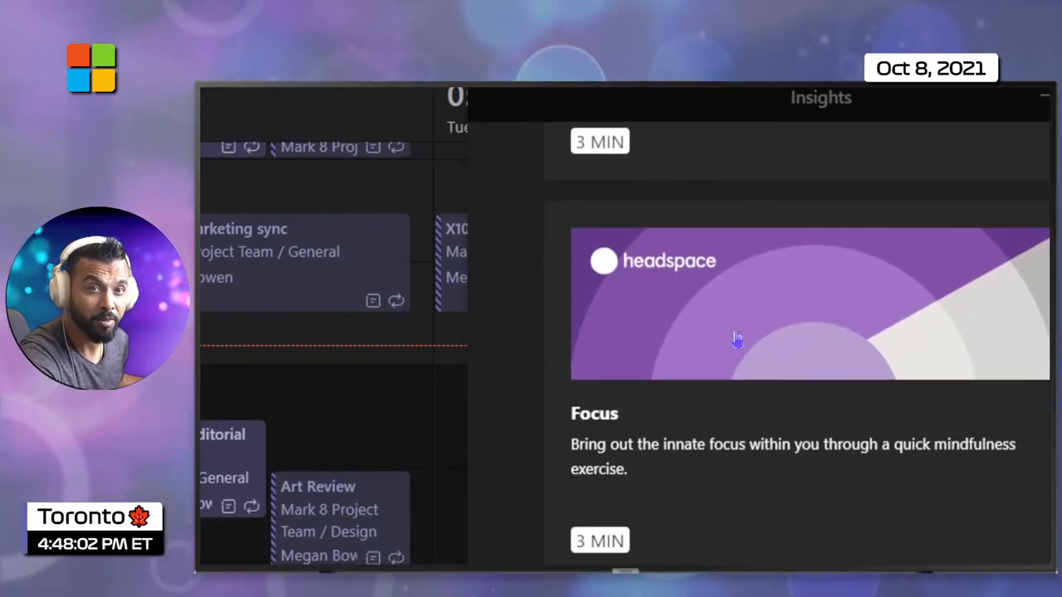
scroll("down", 3)
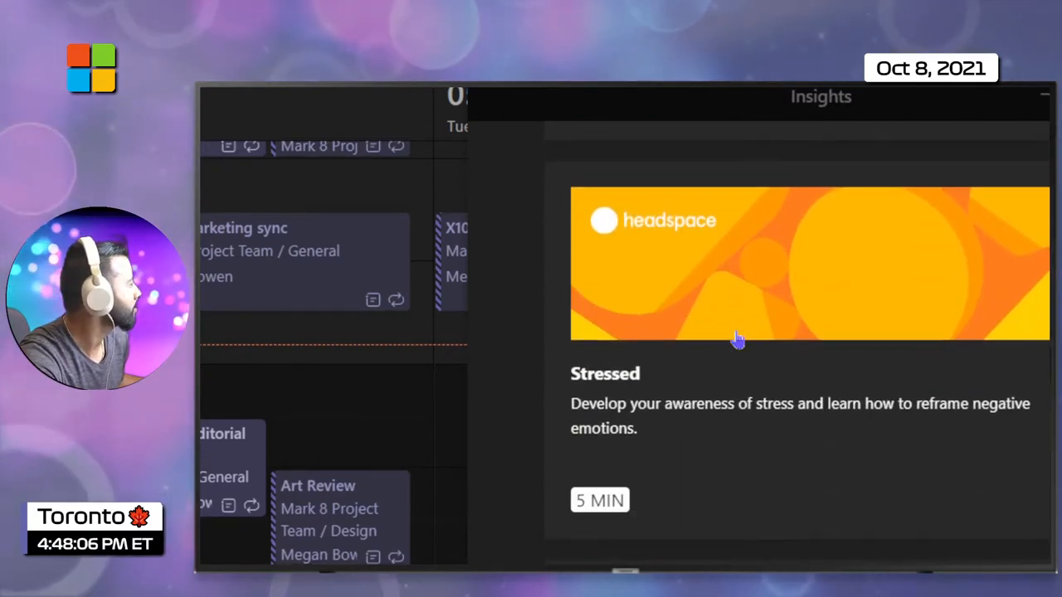
scroll("down", 3)
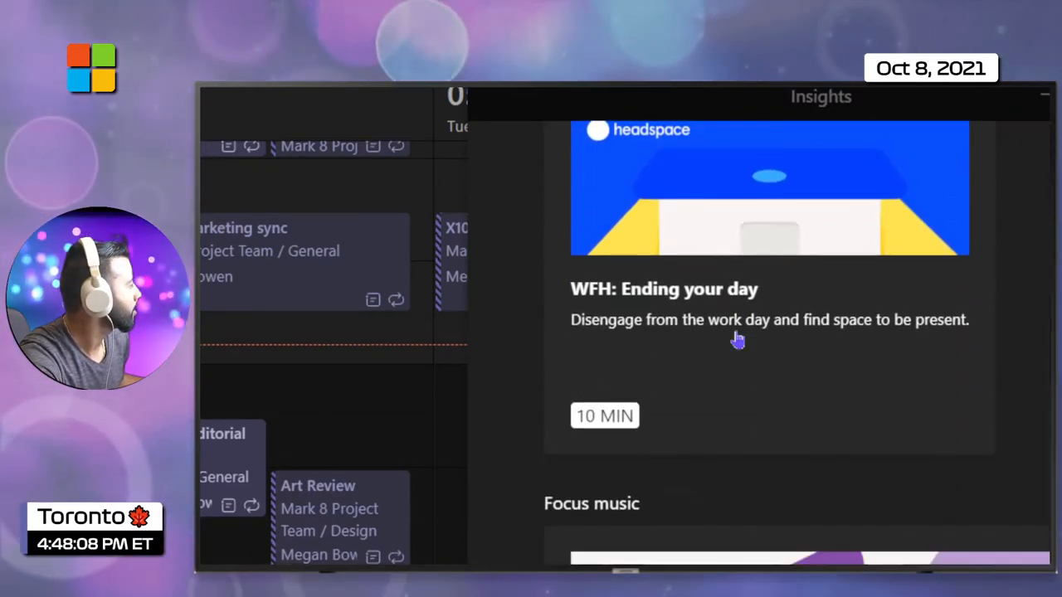
scroll("down", 3)
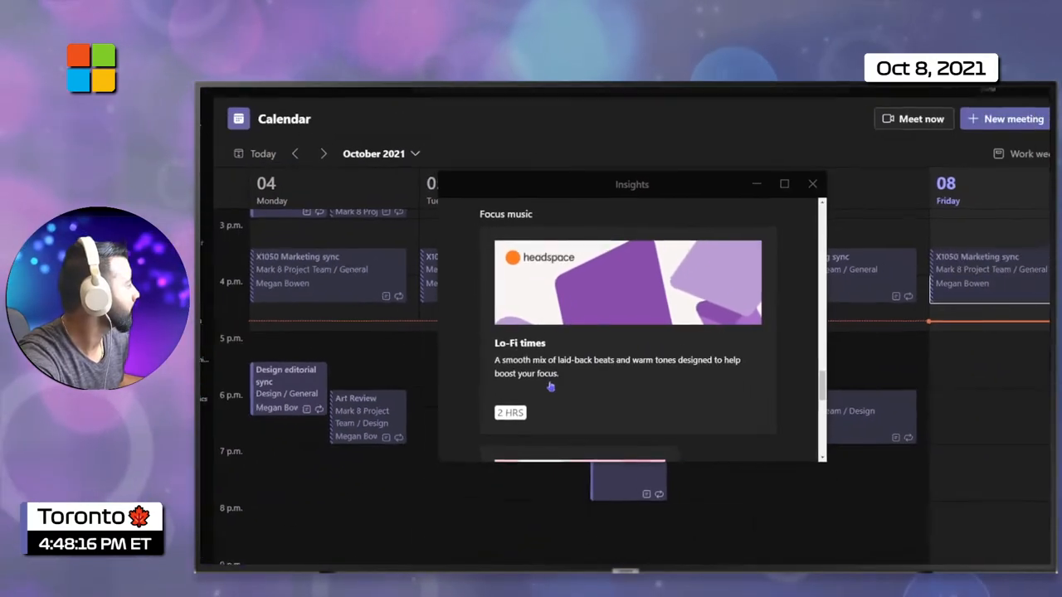
Step: Start playing the Headspace Lo-Fi times focus music track
left_click(627, 282)
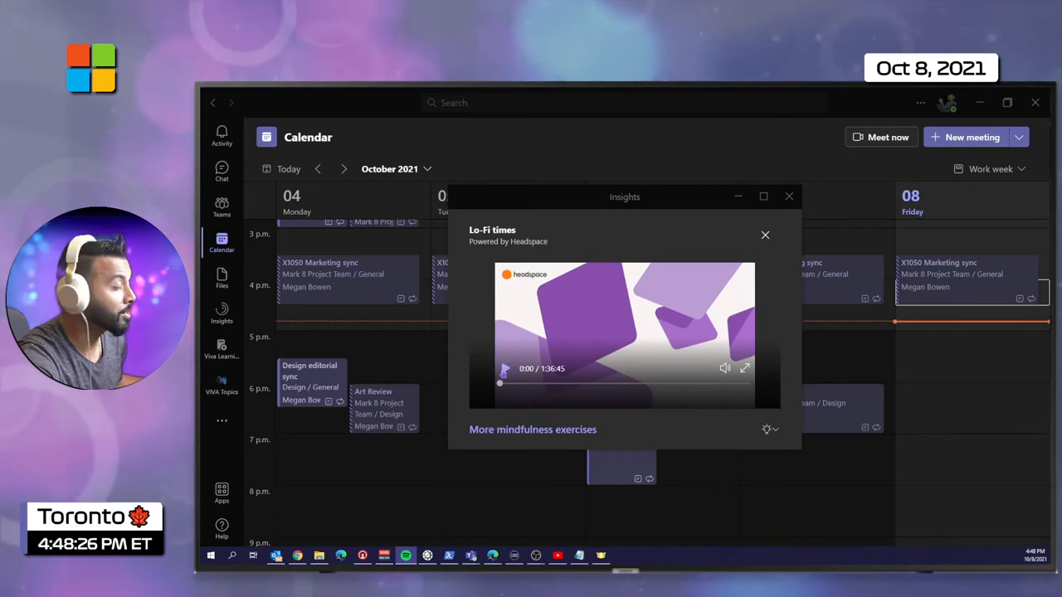
left_click(505, 368)
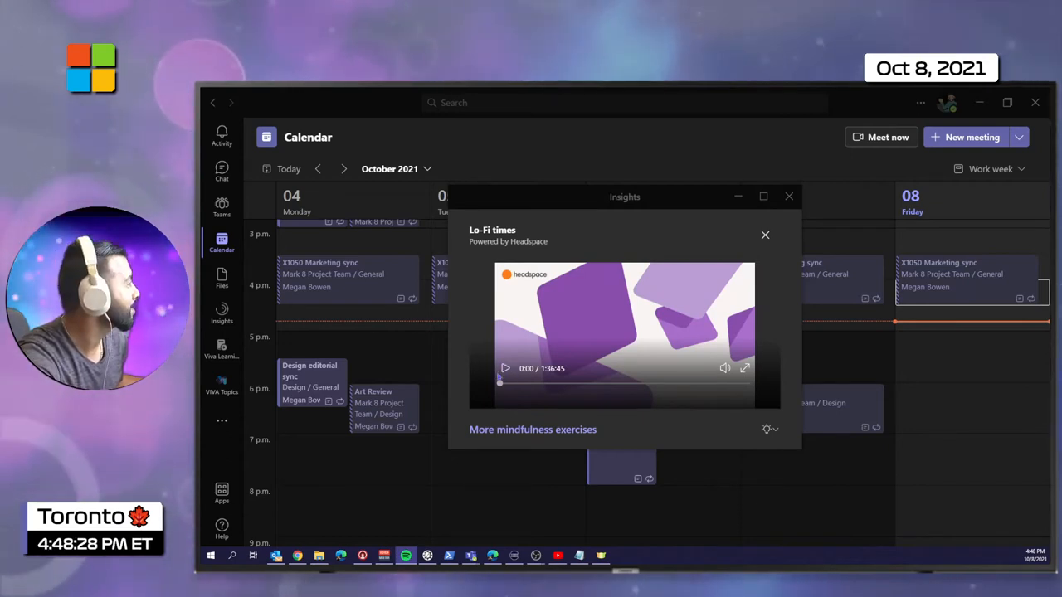
left_click(504, 369)
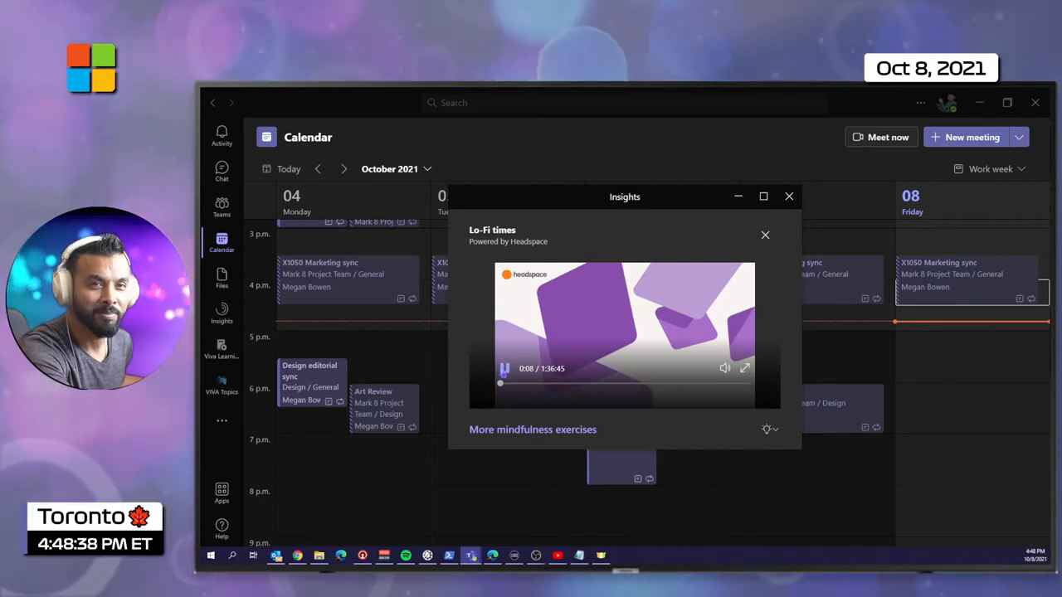
Step: Reposition the Insights window toward the centre of the calendar
left_click_drag(623, 195, 683, 194)
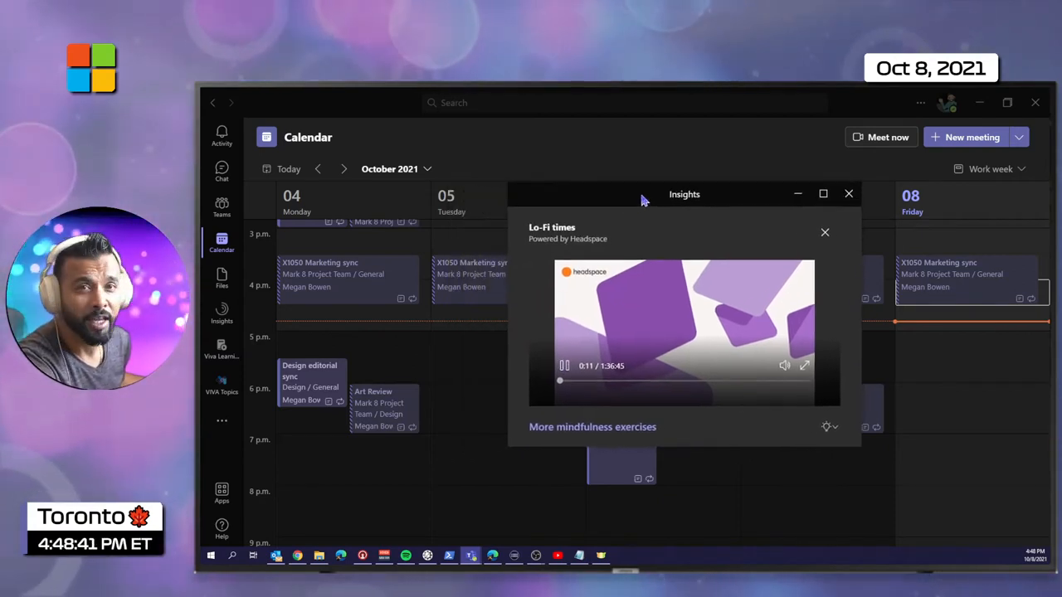
left_click_drag(684, 194, 657, 226)
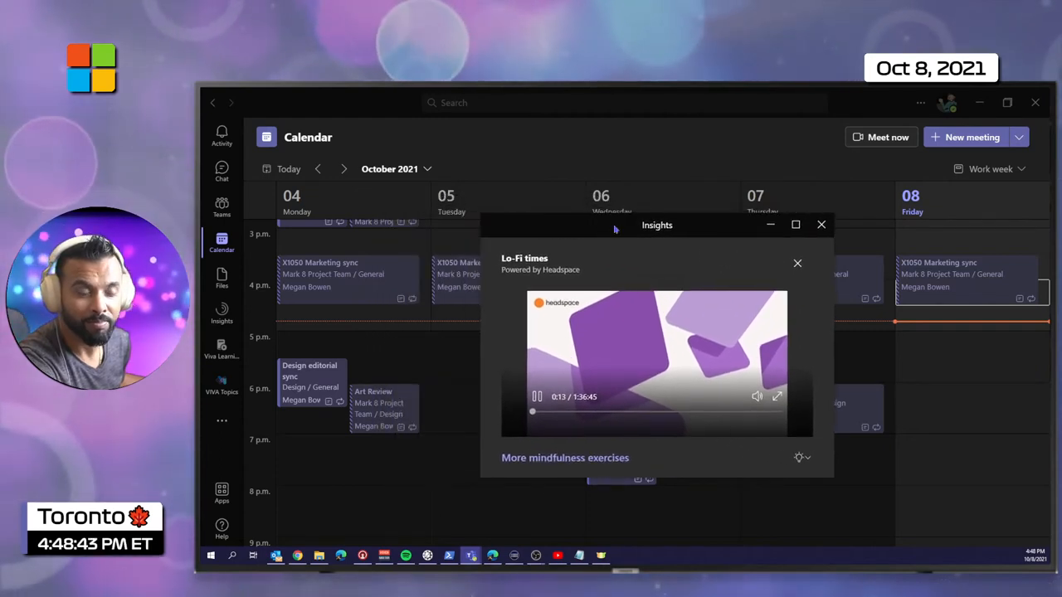